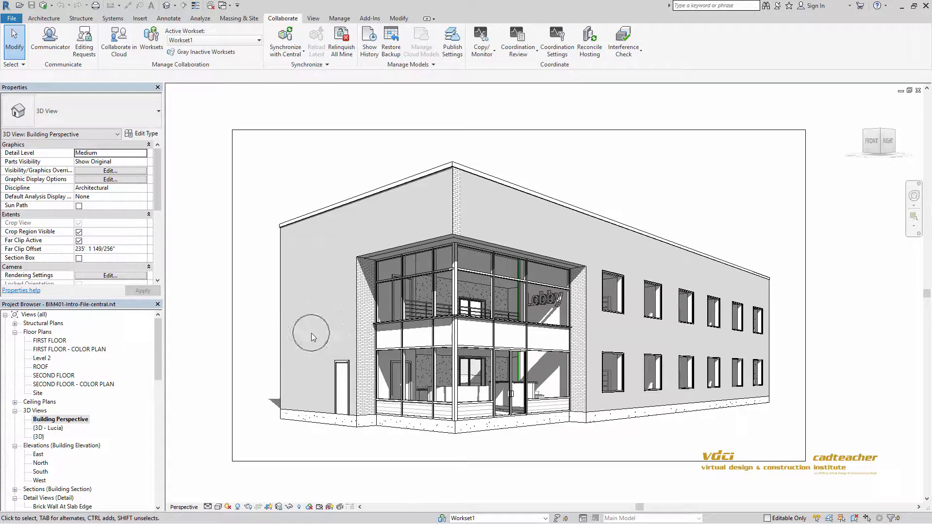
pyautogui.moveTo(57, 343)
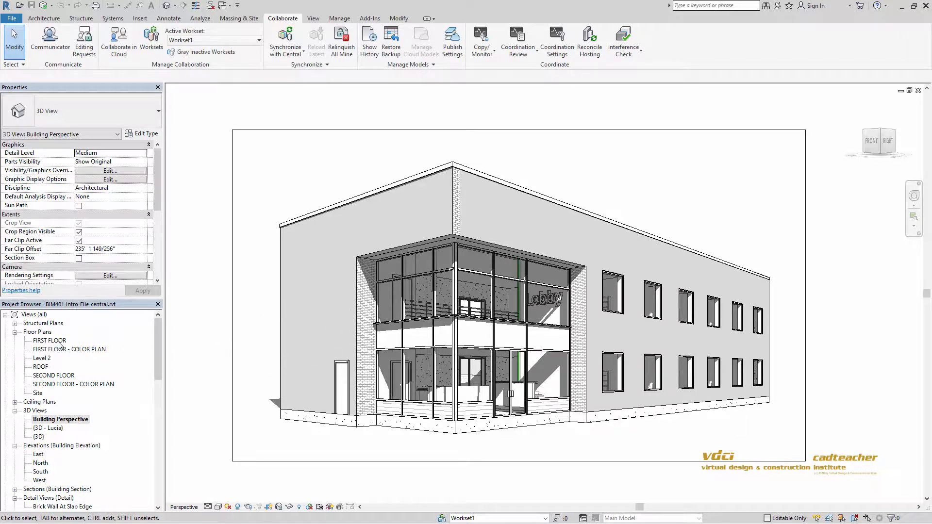
# View the FIRST FLOOR plan, deselect the dining table, then open FIRST FLOOR - COLOR PLAN
pyautogui.doubleClick(49, 340)
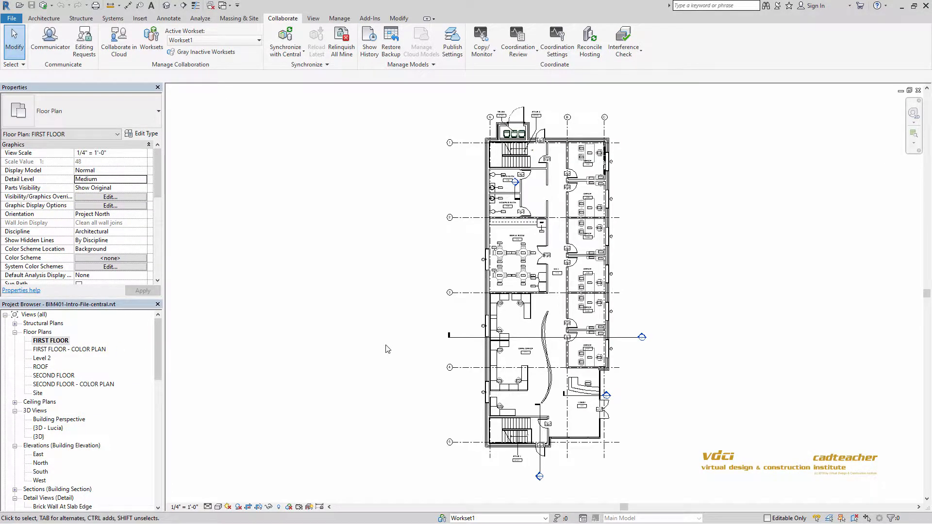
pyautogui.moveTo(461, 348)
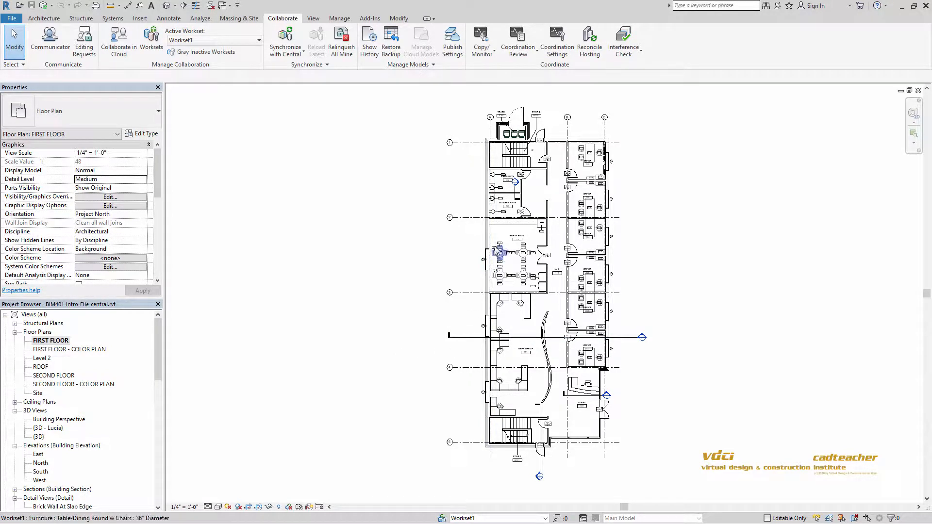
pyautogui.click(460, 249)
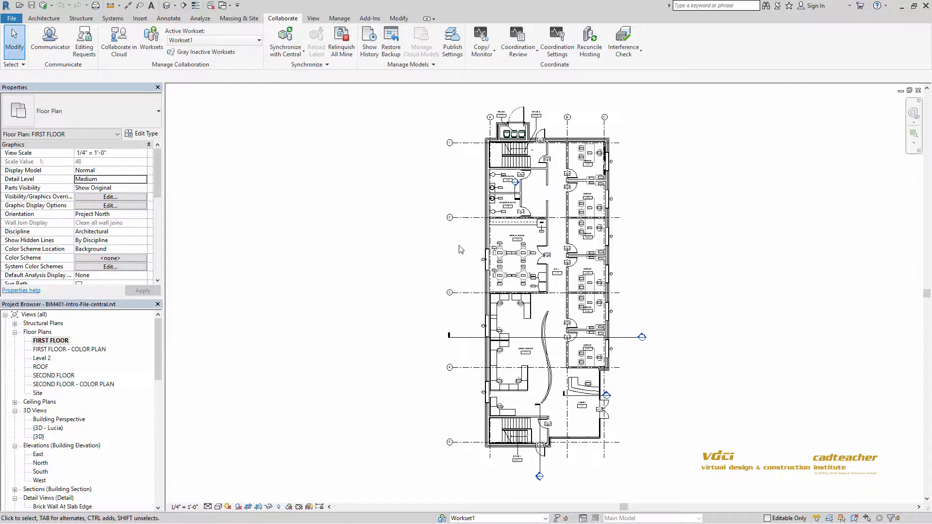
pyautogui.doubleClick(70, 349)
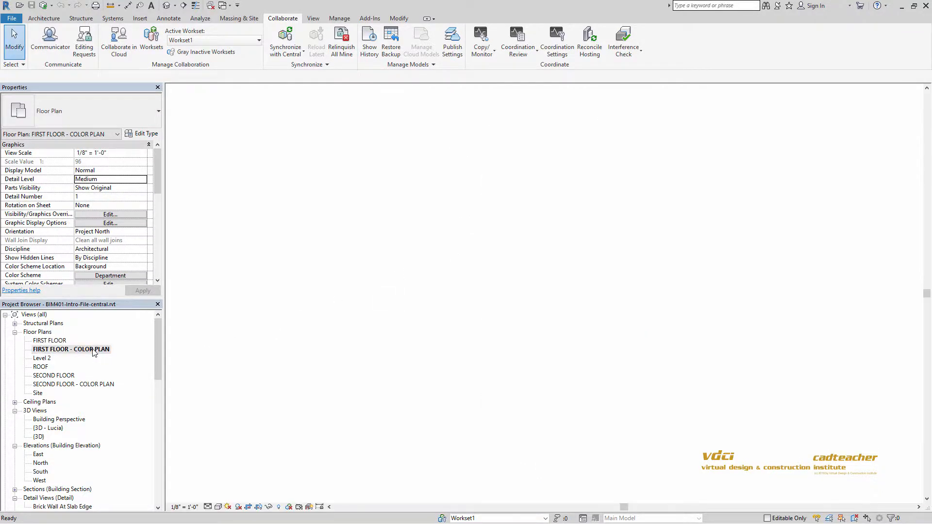
# Open the East elevation and scroll the Project Browser down
pyautogui.doubleClick(71, 349)
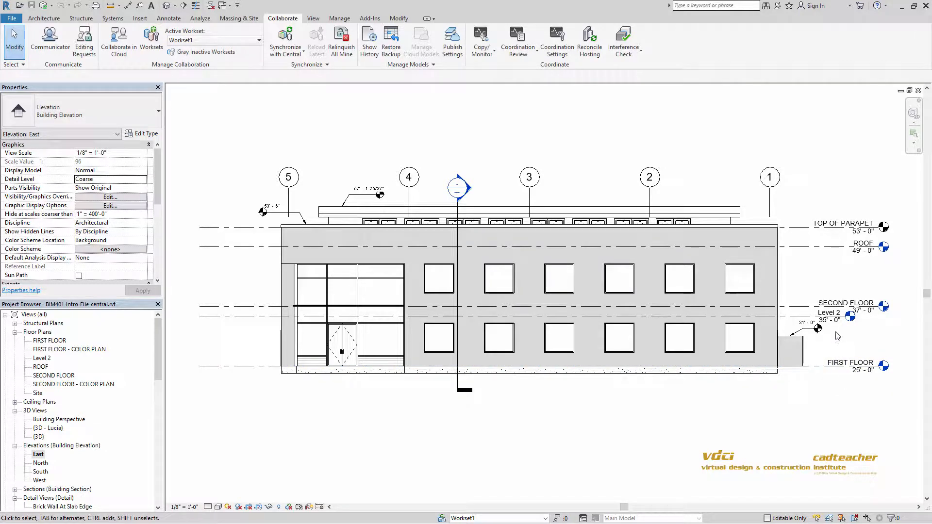
pyautogui.click(849, 363)
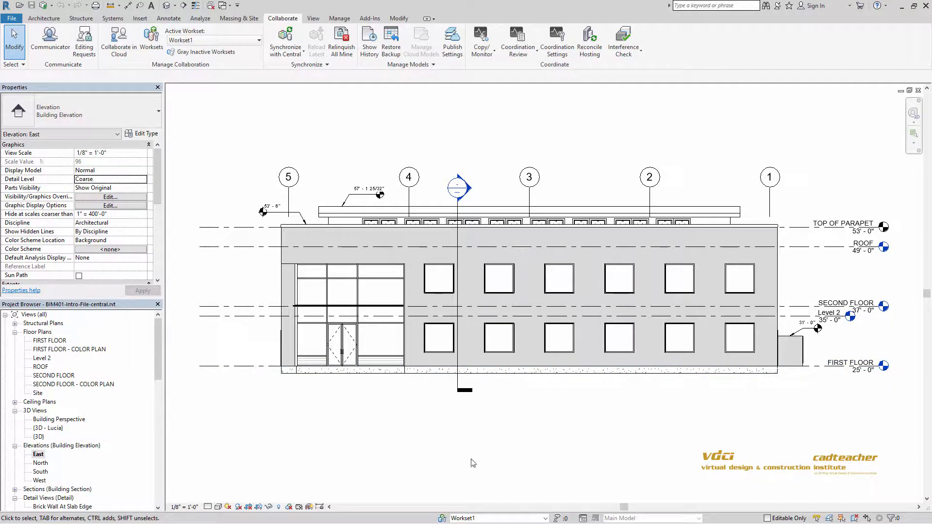
pyautogui.scroll(-3)
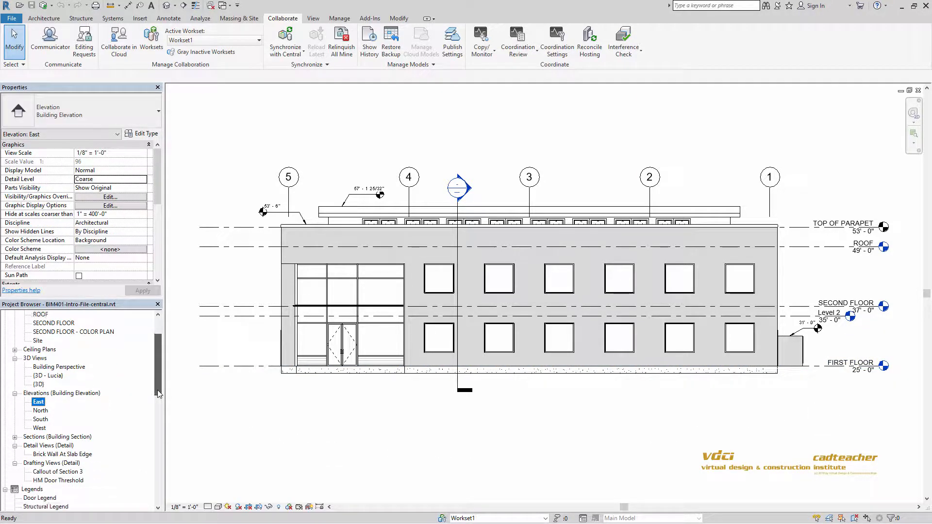
# Open the Brick Wall At Slab Edge detail, then the HM Door Threshold drafting view
pyautogui.doubleClick(60, 454)
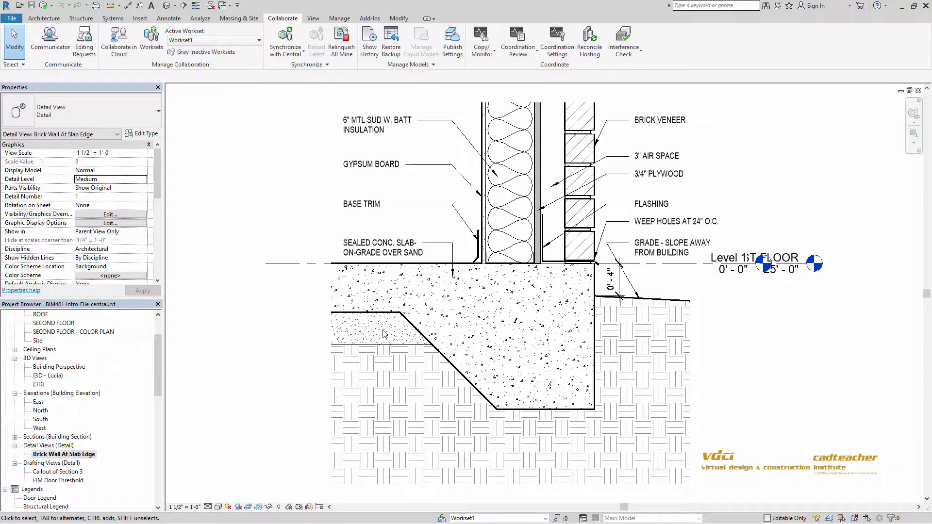
pyautogui.moveTo(287, 388)
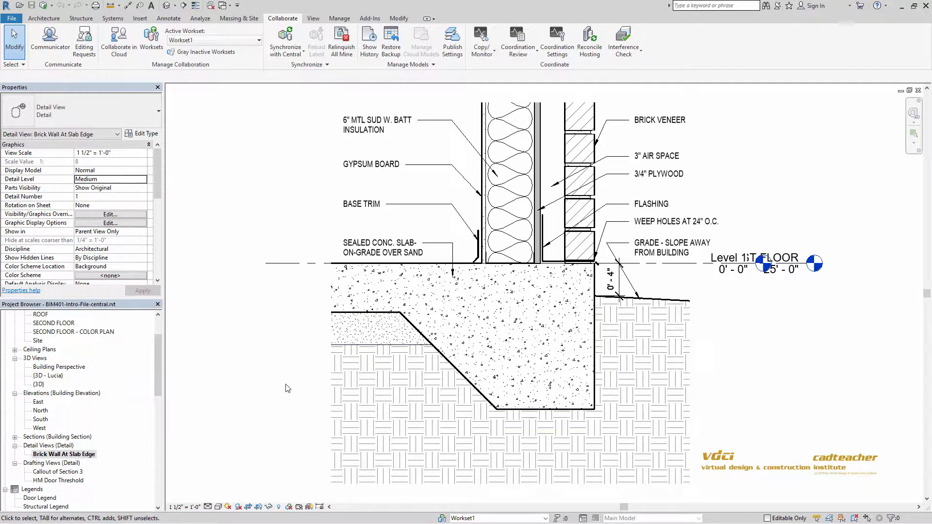
pyautogui.doubleClick(57, 480)
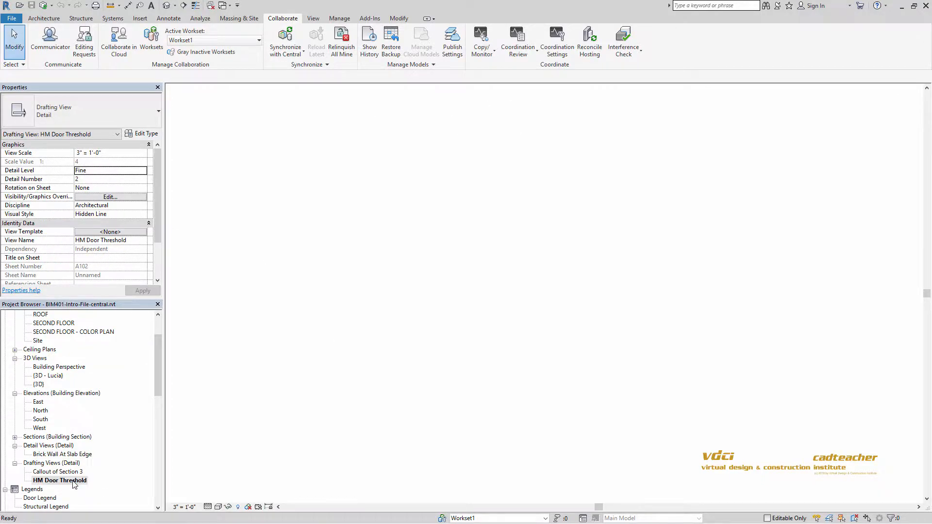
# Load HM Door Threshold, then open and cancel its Visibility/Graphics overrides
pyautogui.doubleClick(58, 481)
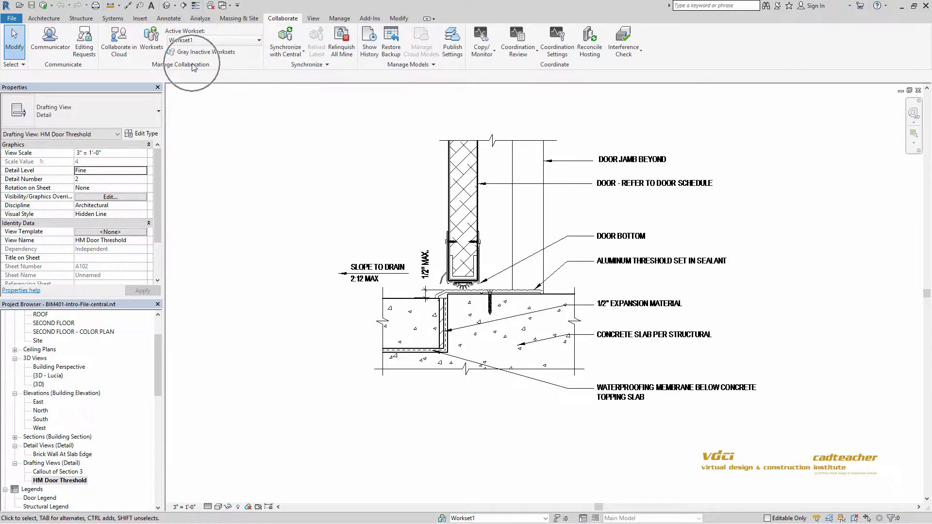
pyautogui.moveTo(285, 39)
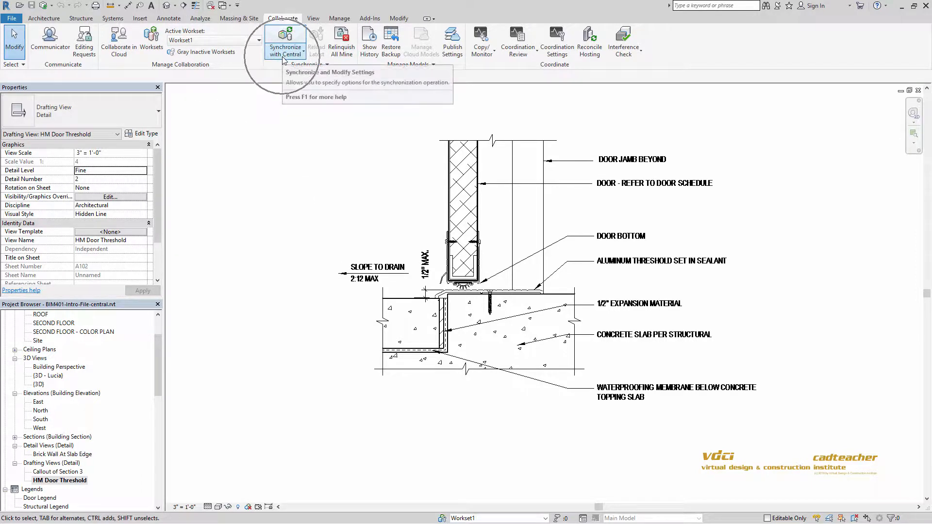
pyautogui.moveTo(298, 90)
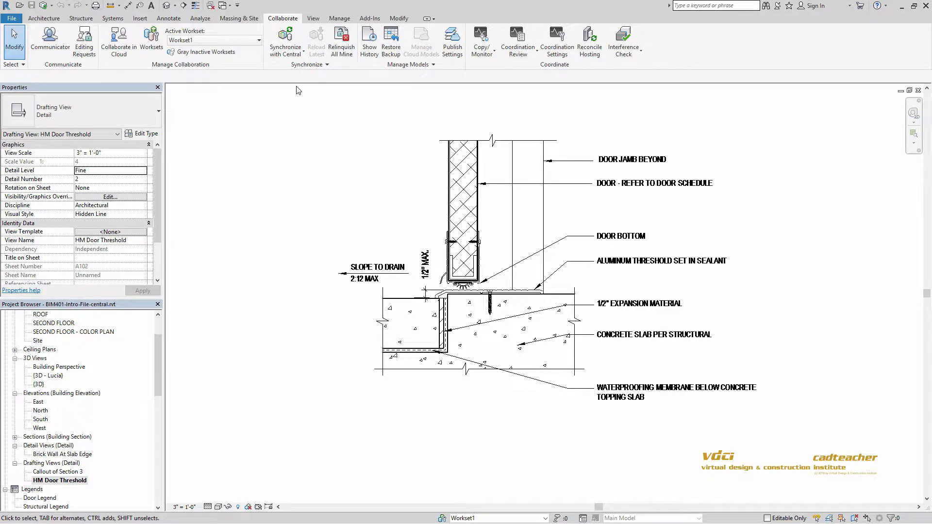
pyautogui.moveTo(472, 103)
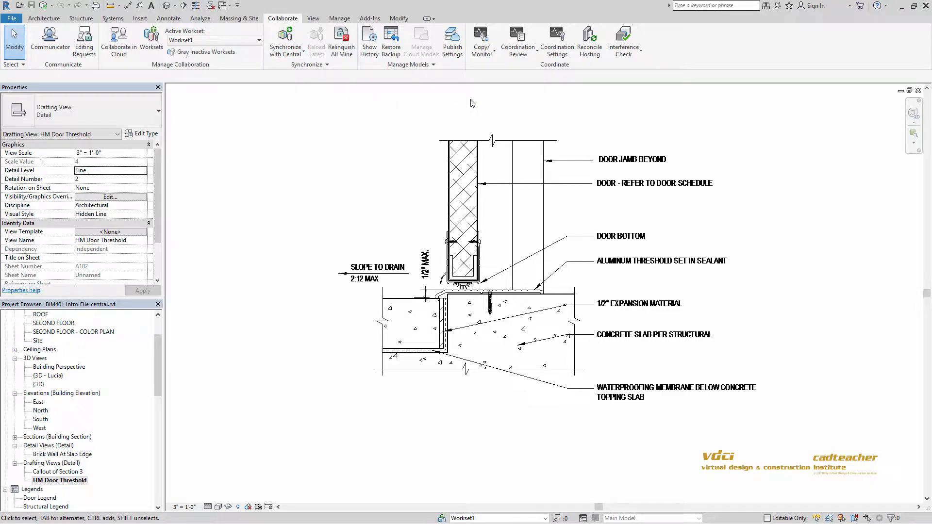
pyautogui.click(110, 196)
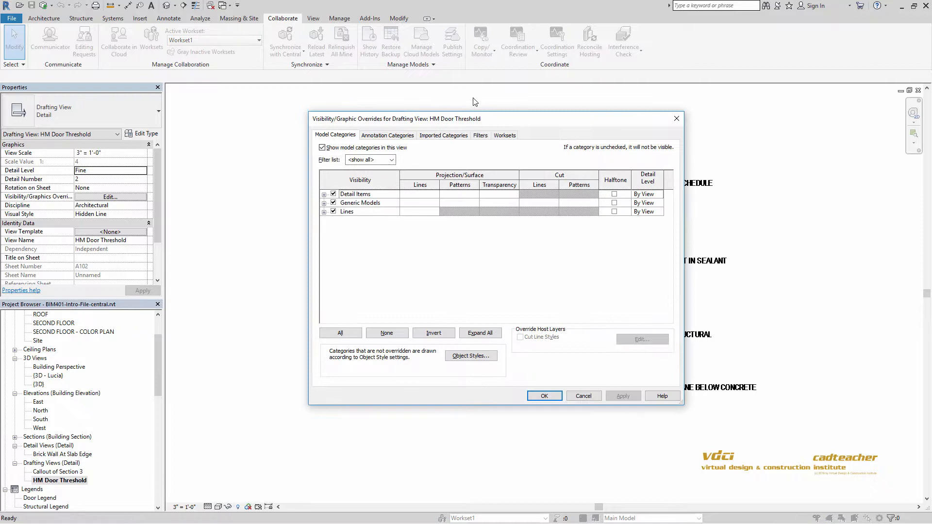
pyautogui.click(545, 396)
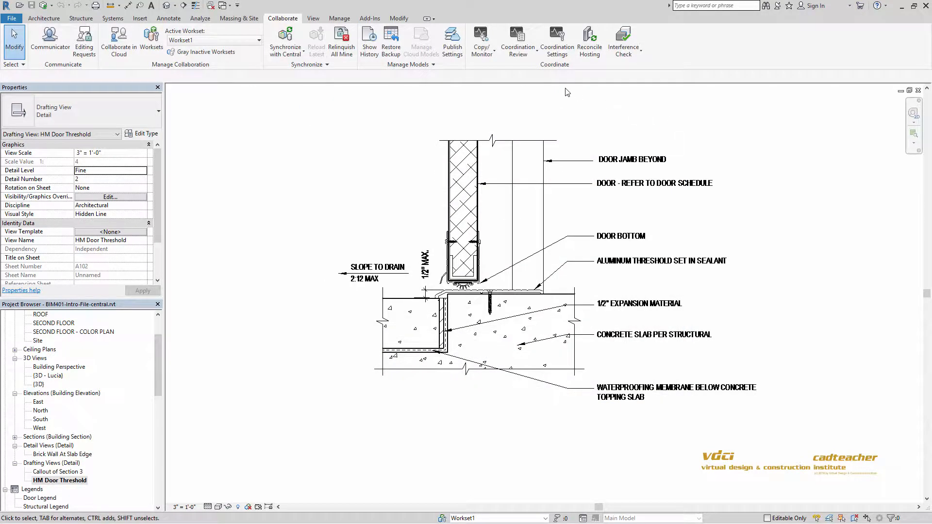
pyautogui.moveTo(481, 36)
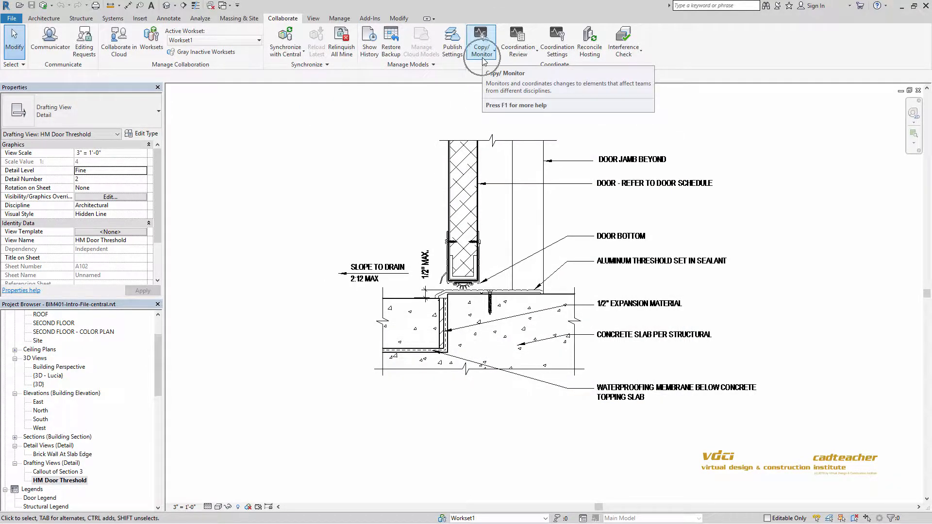
pyautogui.moveTo(482, 58)
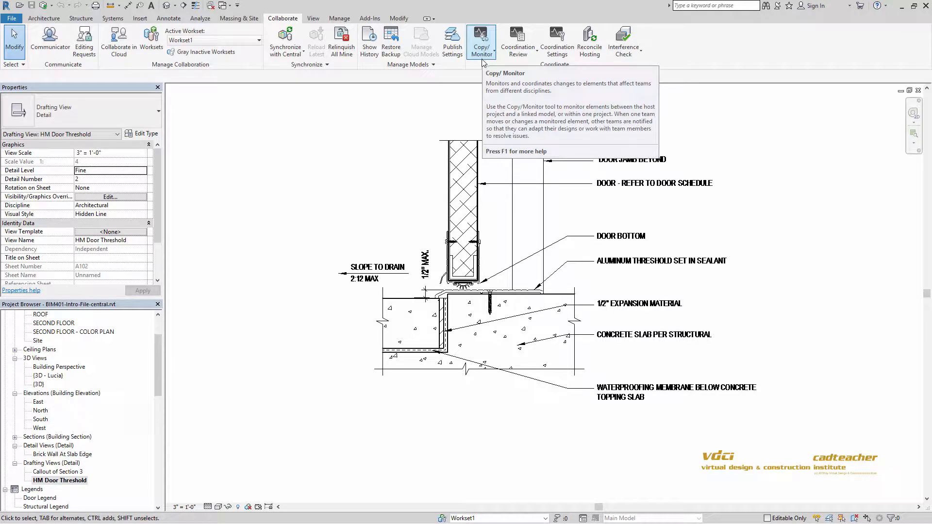
pyautogui.moveTo(388, 151)
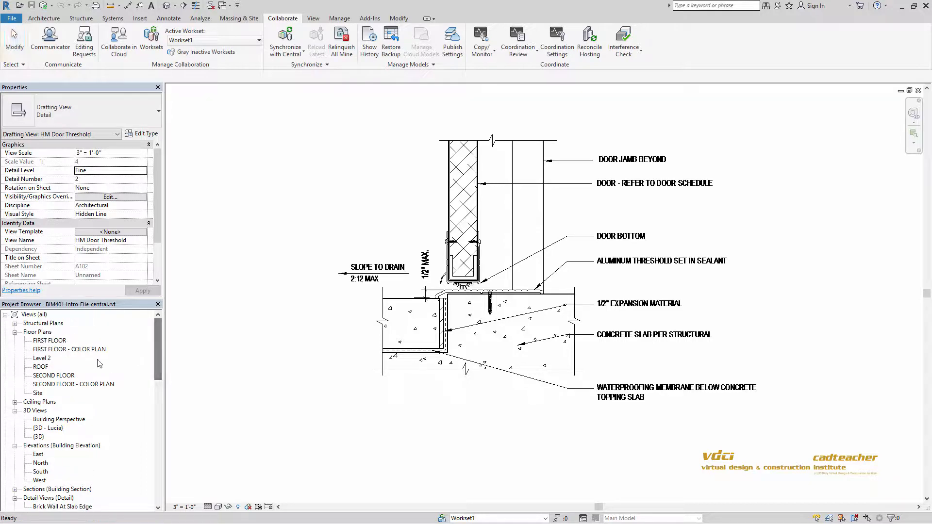
# Reopen the FIRST FLOOR plan view from the Project Browser
pyautogui.doubleClick(49, 340)
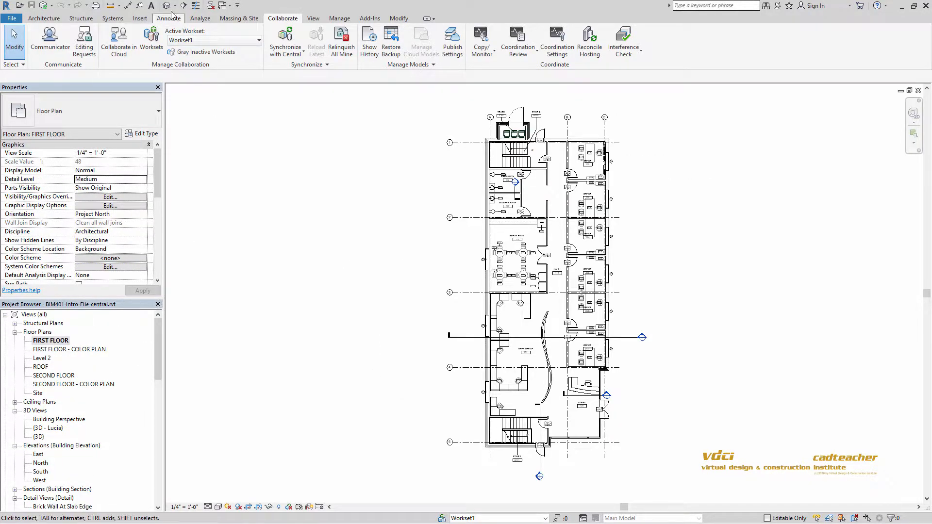
# Open the {3D - Lucia} view and orbit the building to a front-right angle
pyautogui.doubleClick(54, 428)
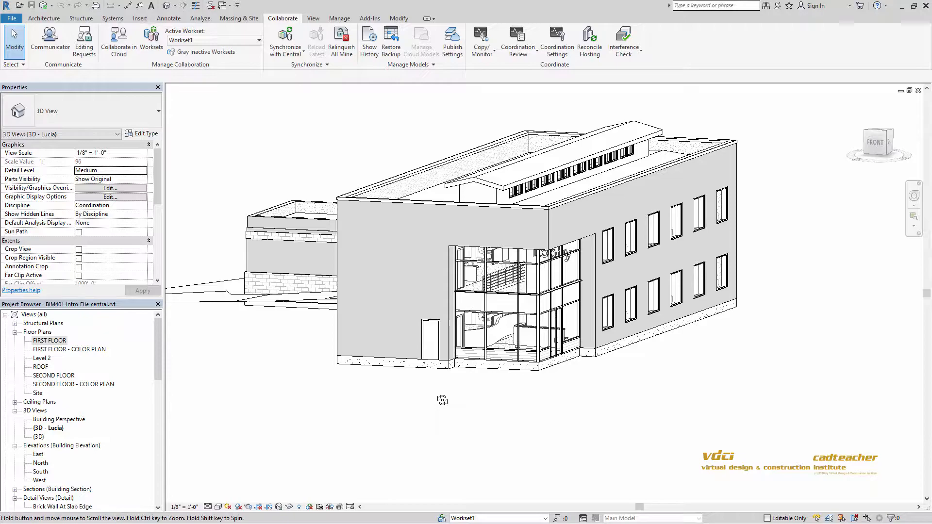
pyautogui.moveTo(443, 400); pyautogui.dragTo(381, 377)
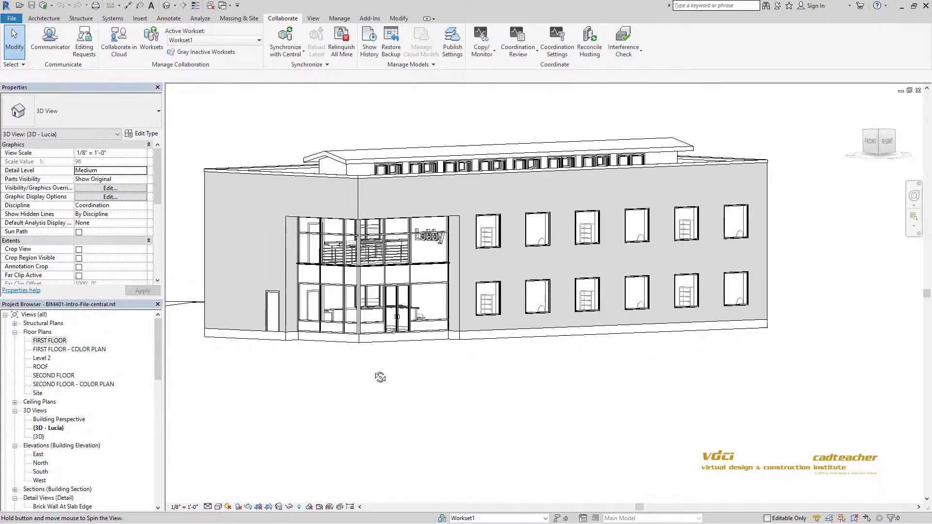